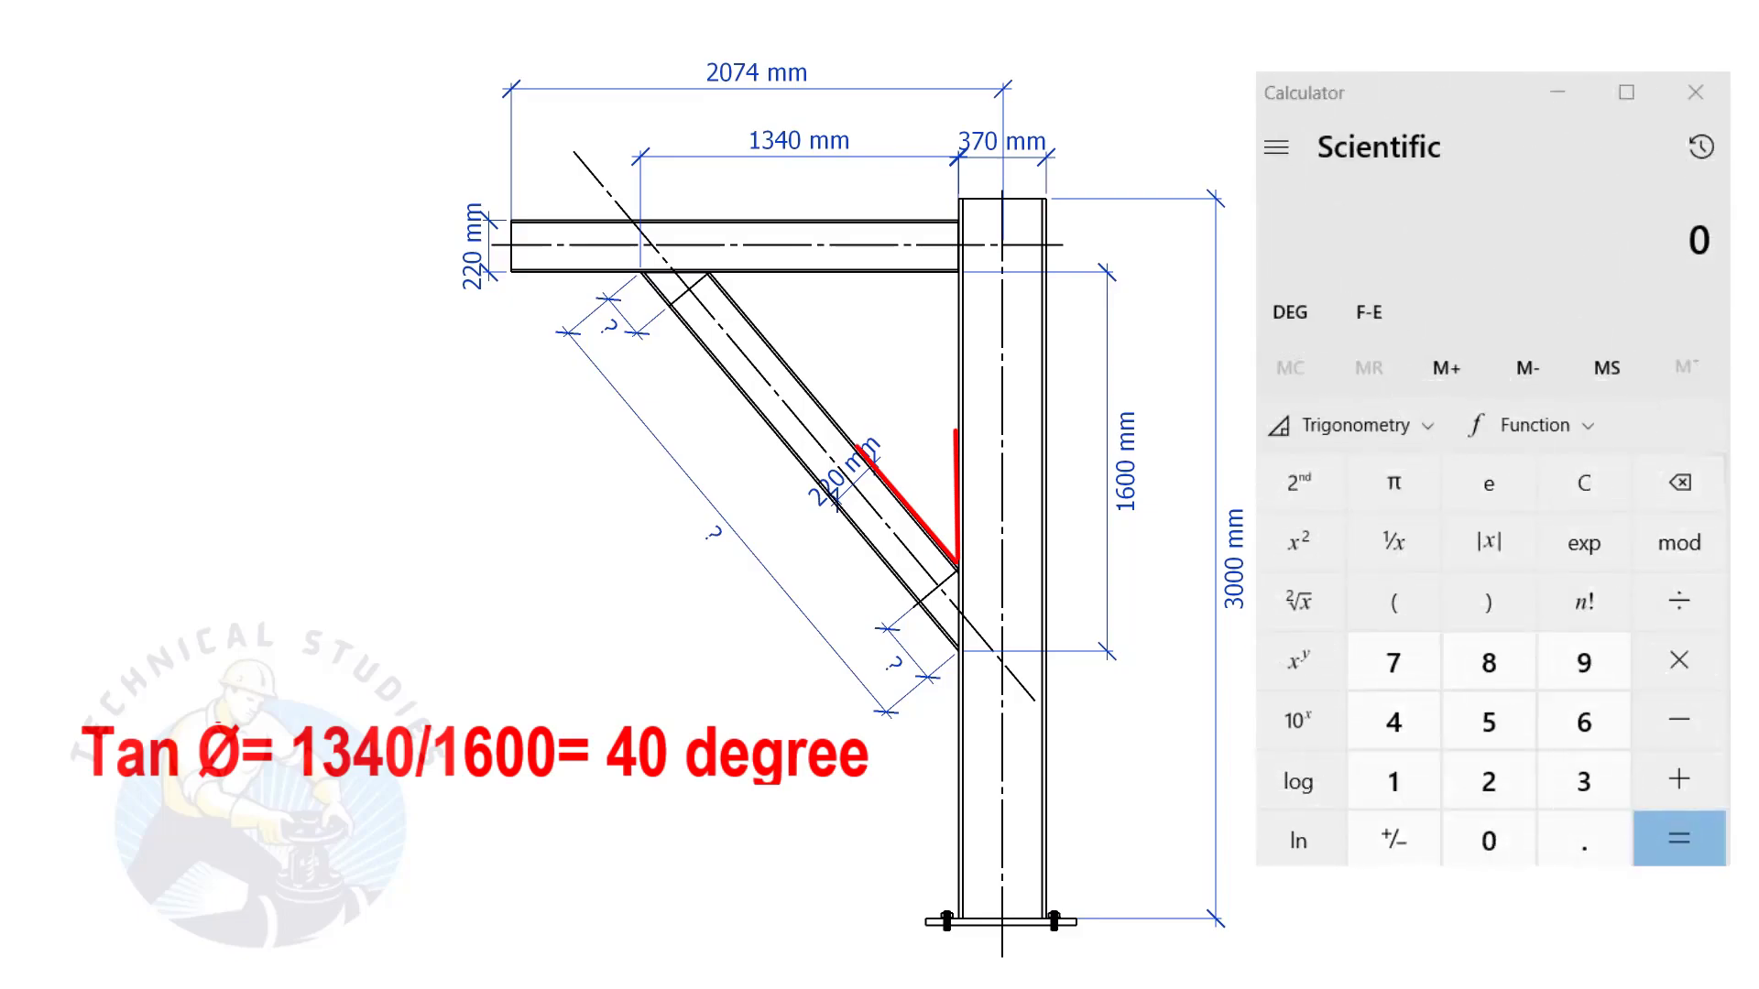
# Divide the 1340 mm run by 1600 to get the tangent ratio 0.8375.
pyautogui.click(1392, 724)
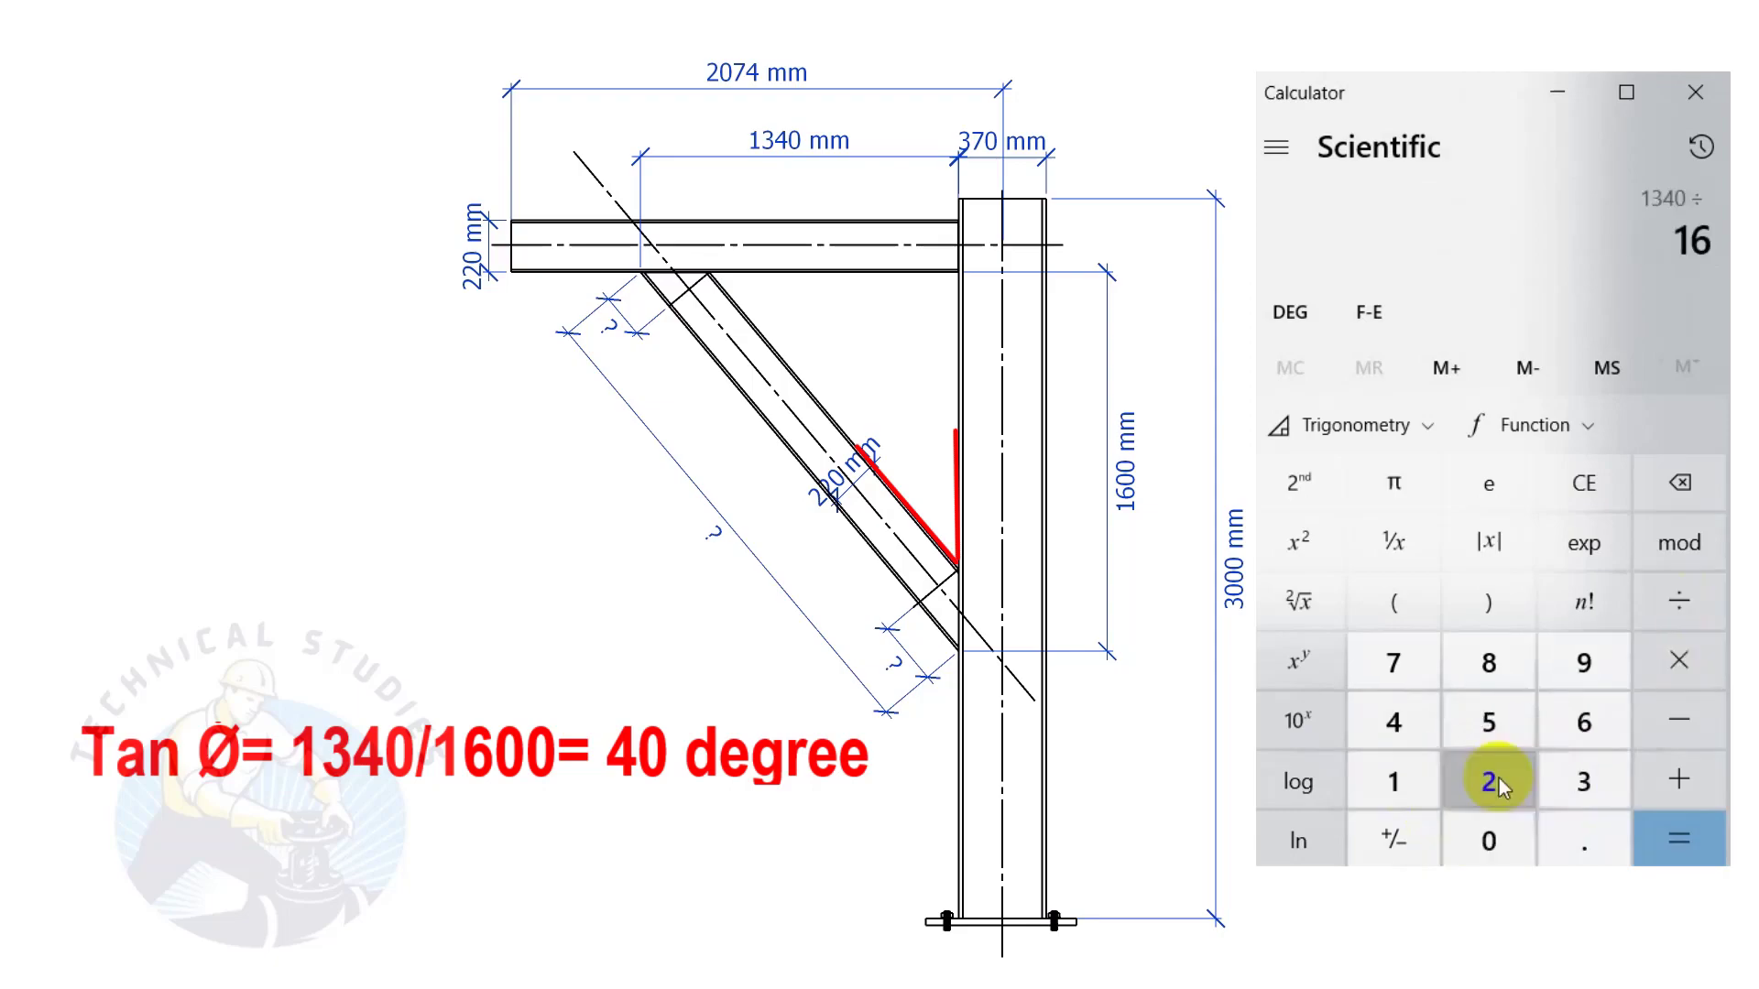
pyautogui.click(1677, 841)
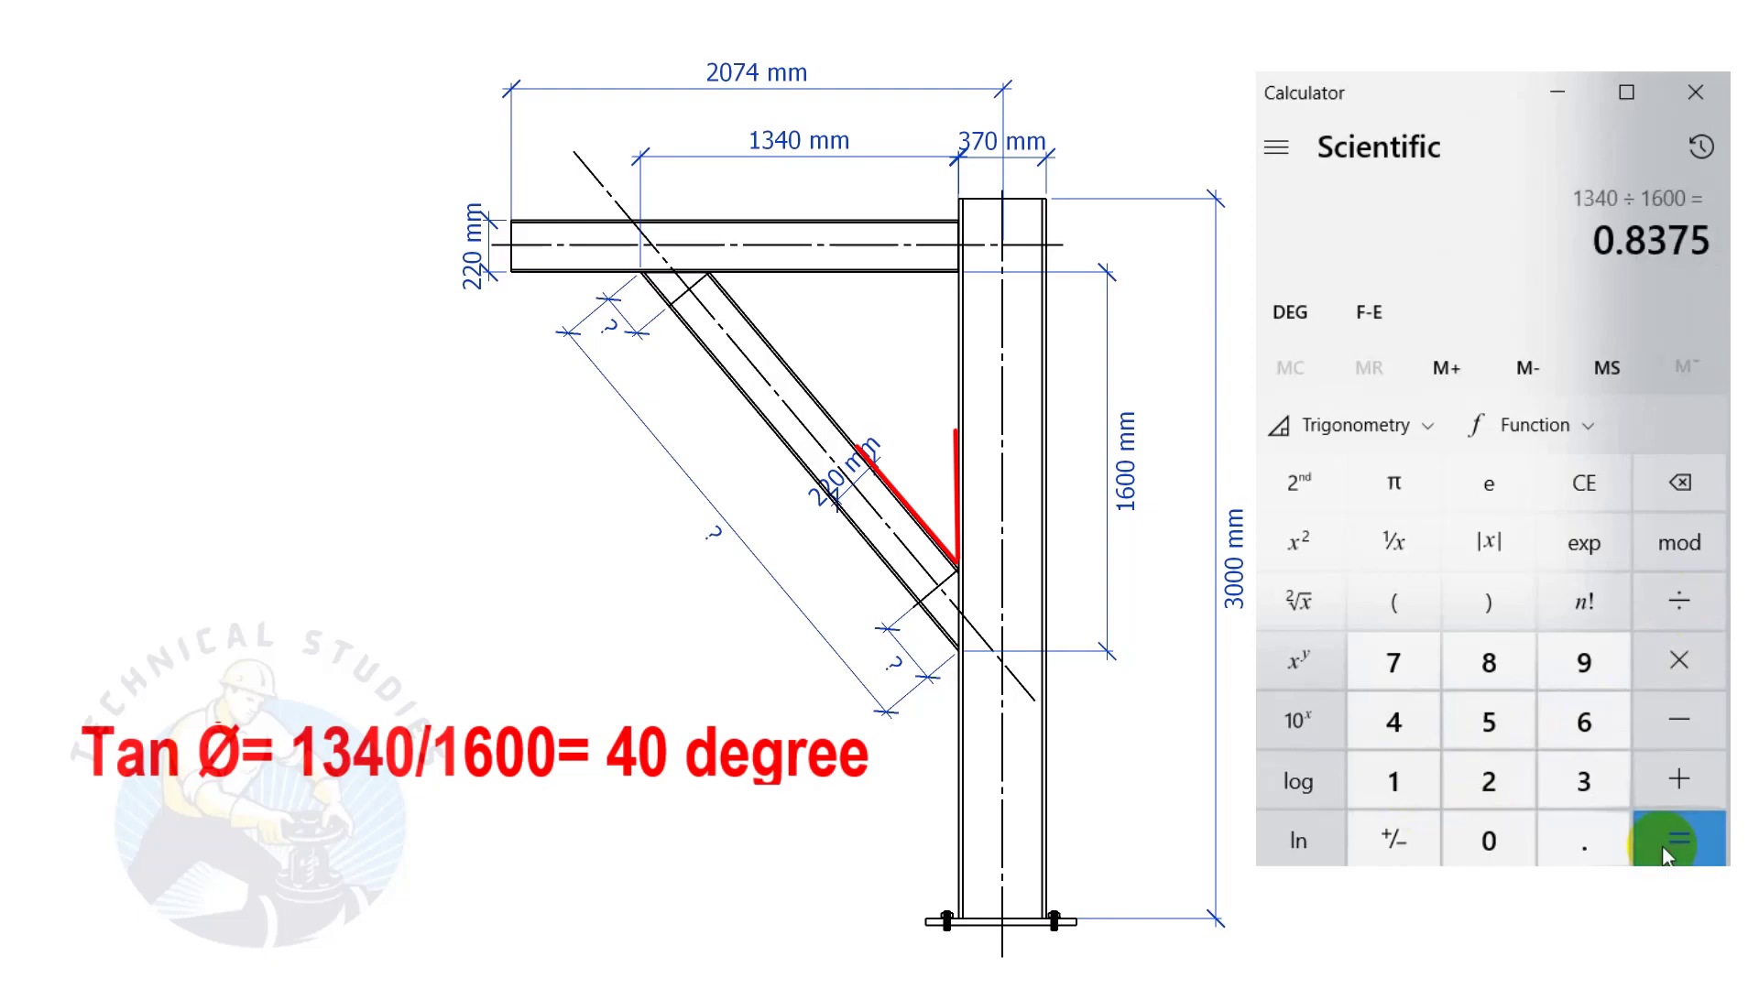
pyautogui.click(1350, 424)
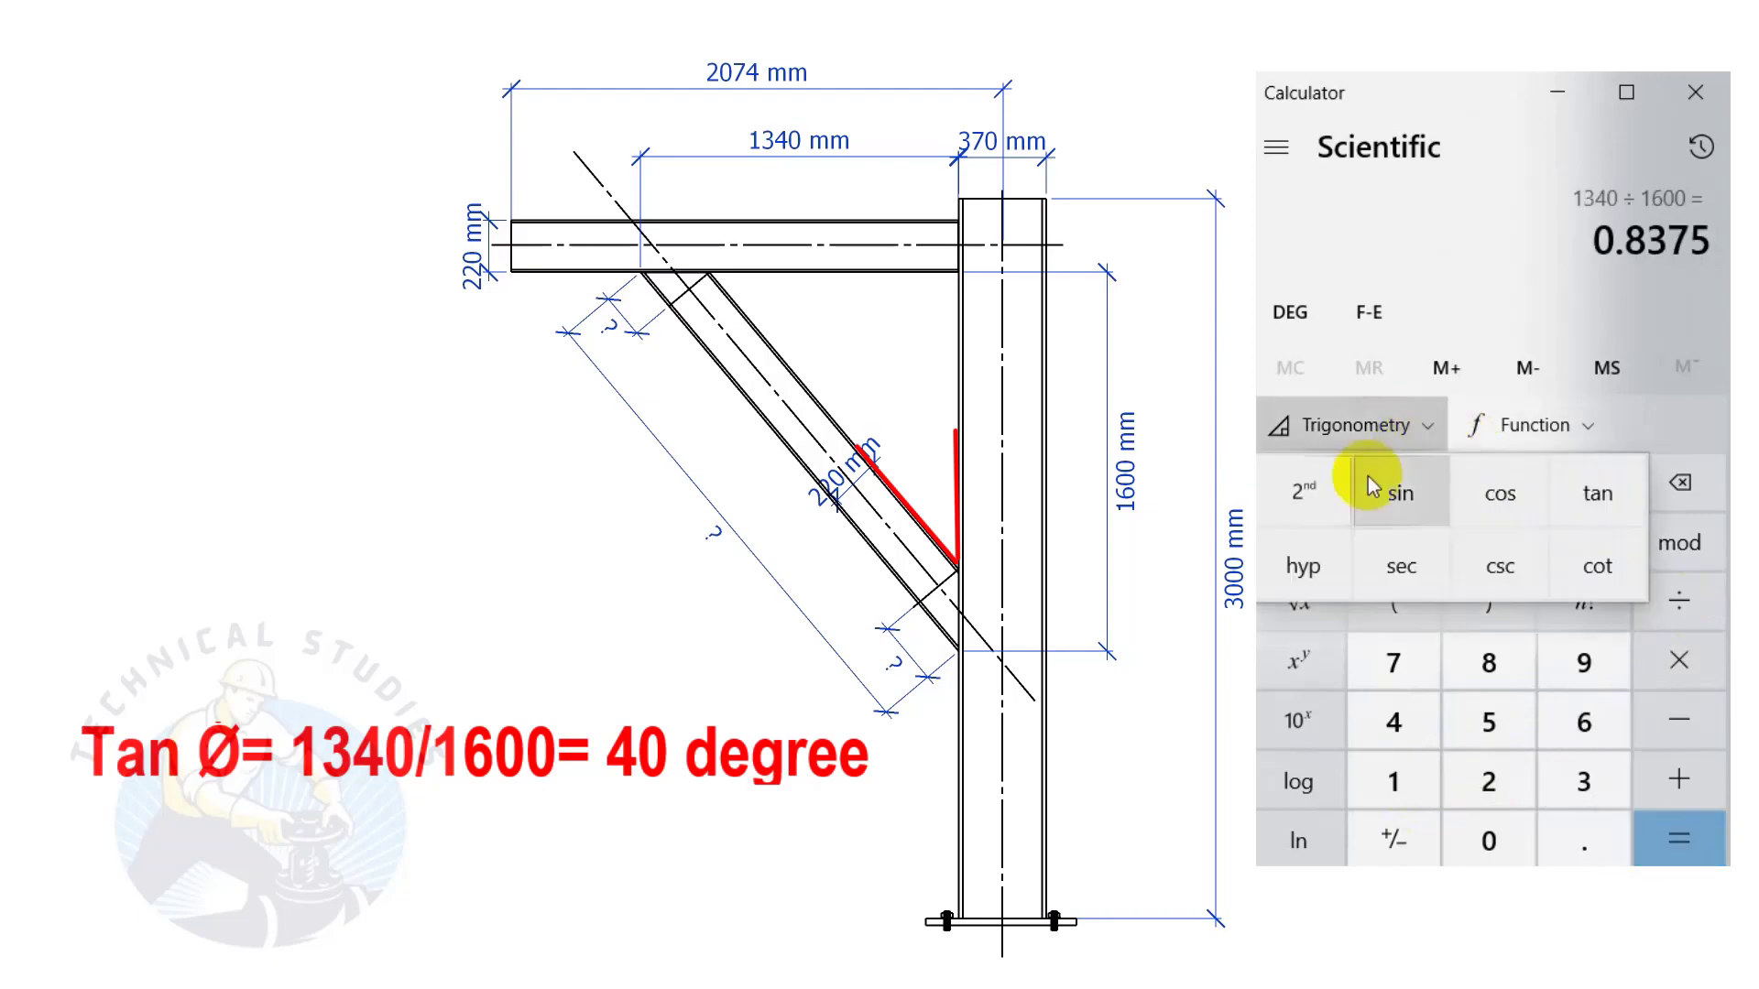
pyautogui.click(1303, 493)
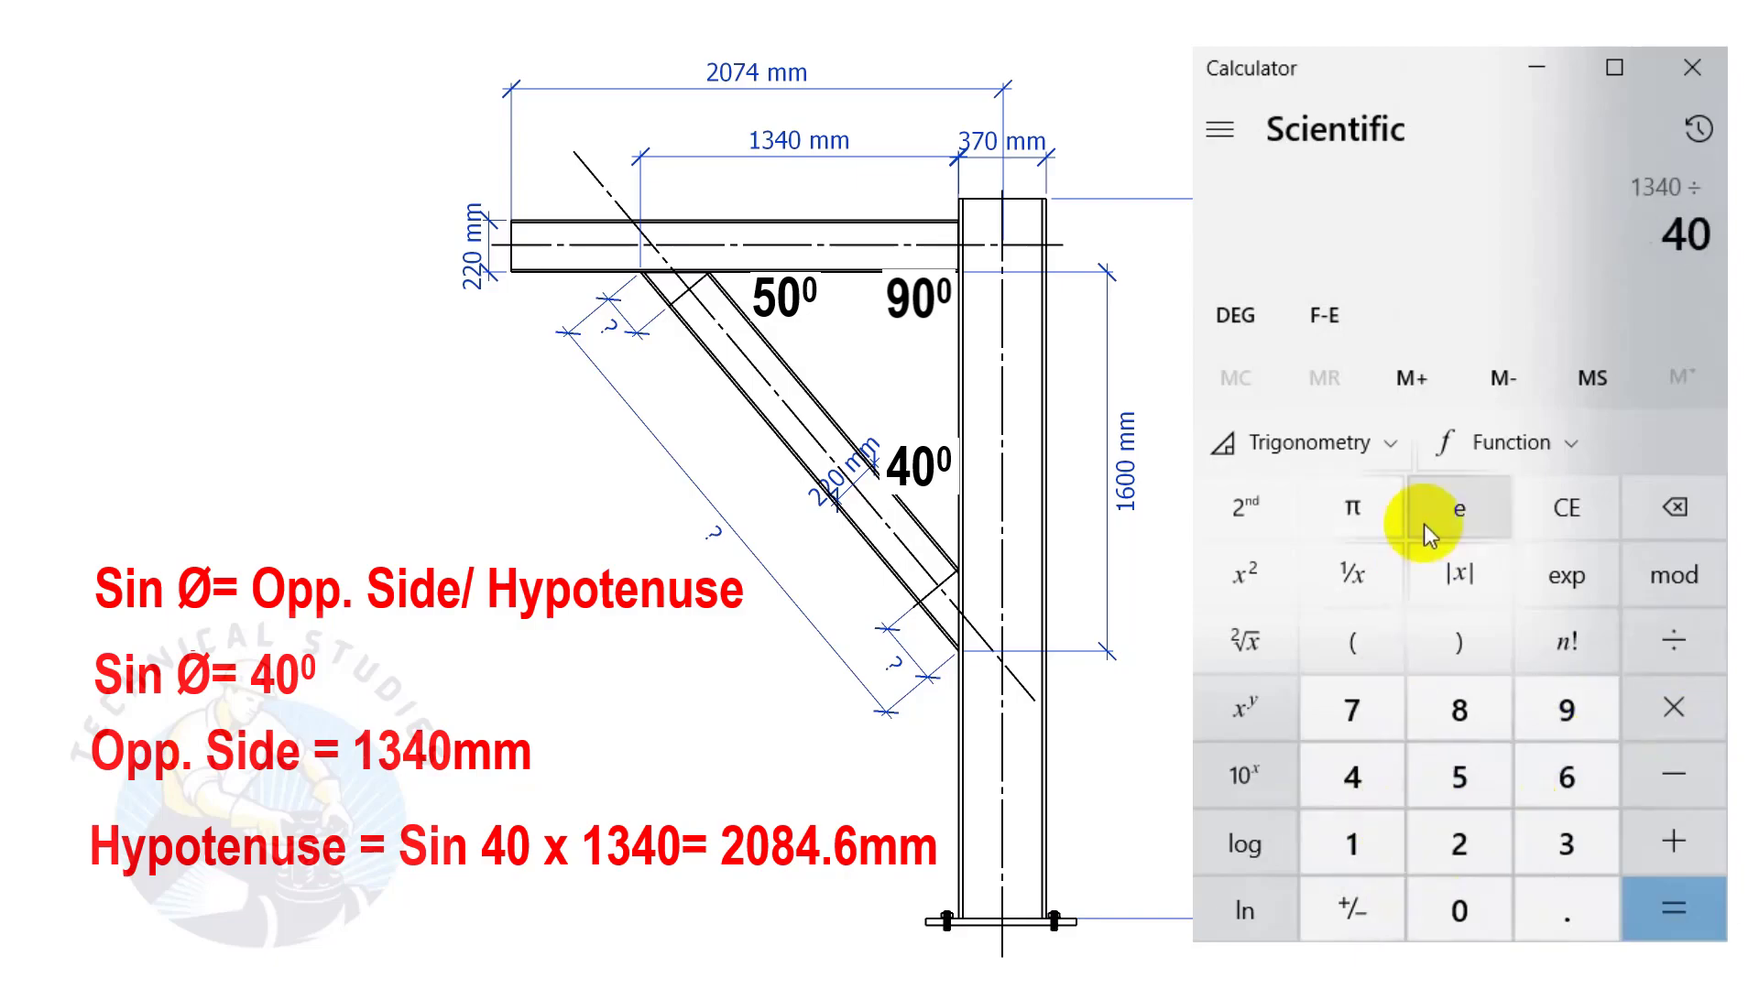
# Apply sine to 40° so 1340 ÷ sin(40) gives the 2,084.67 mm brace length.
pyautogui.click(1299, 441)
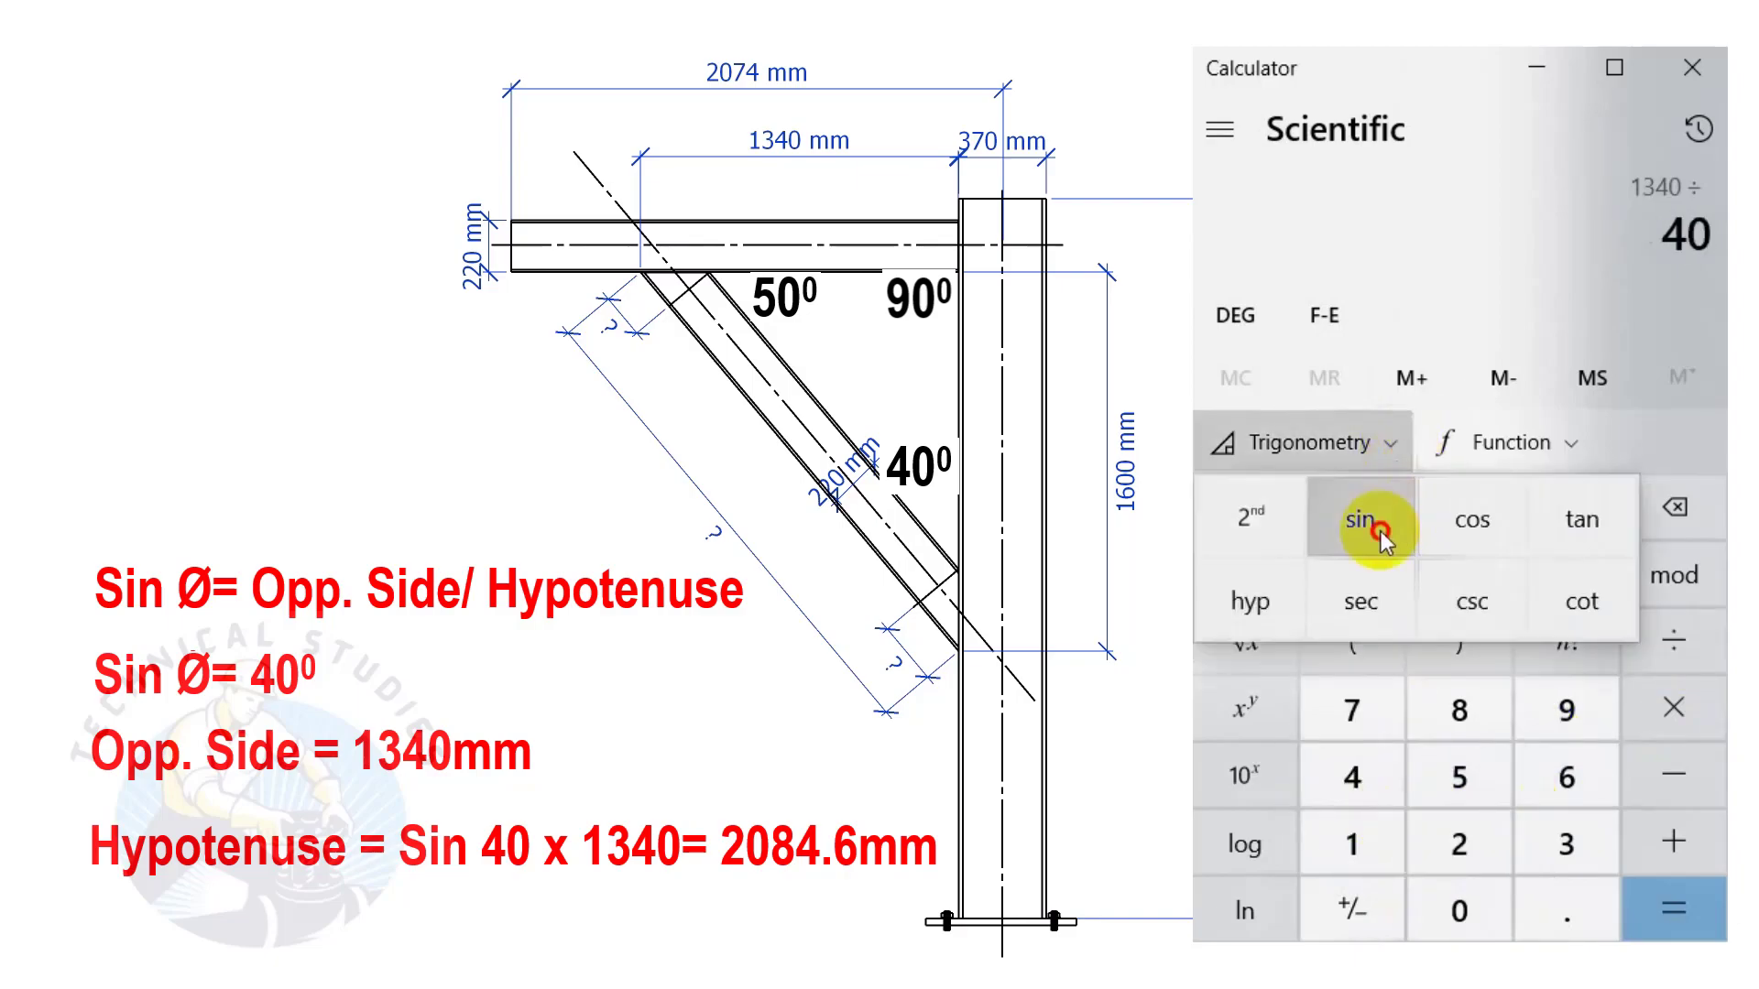
pyautogui.click(1672, 910)
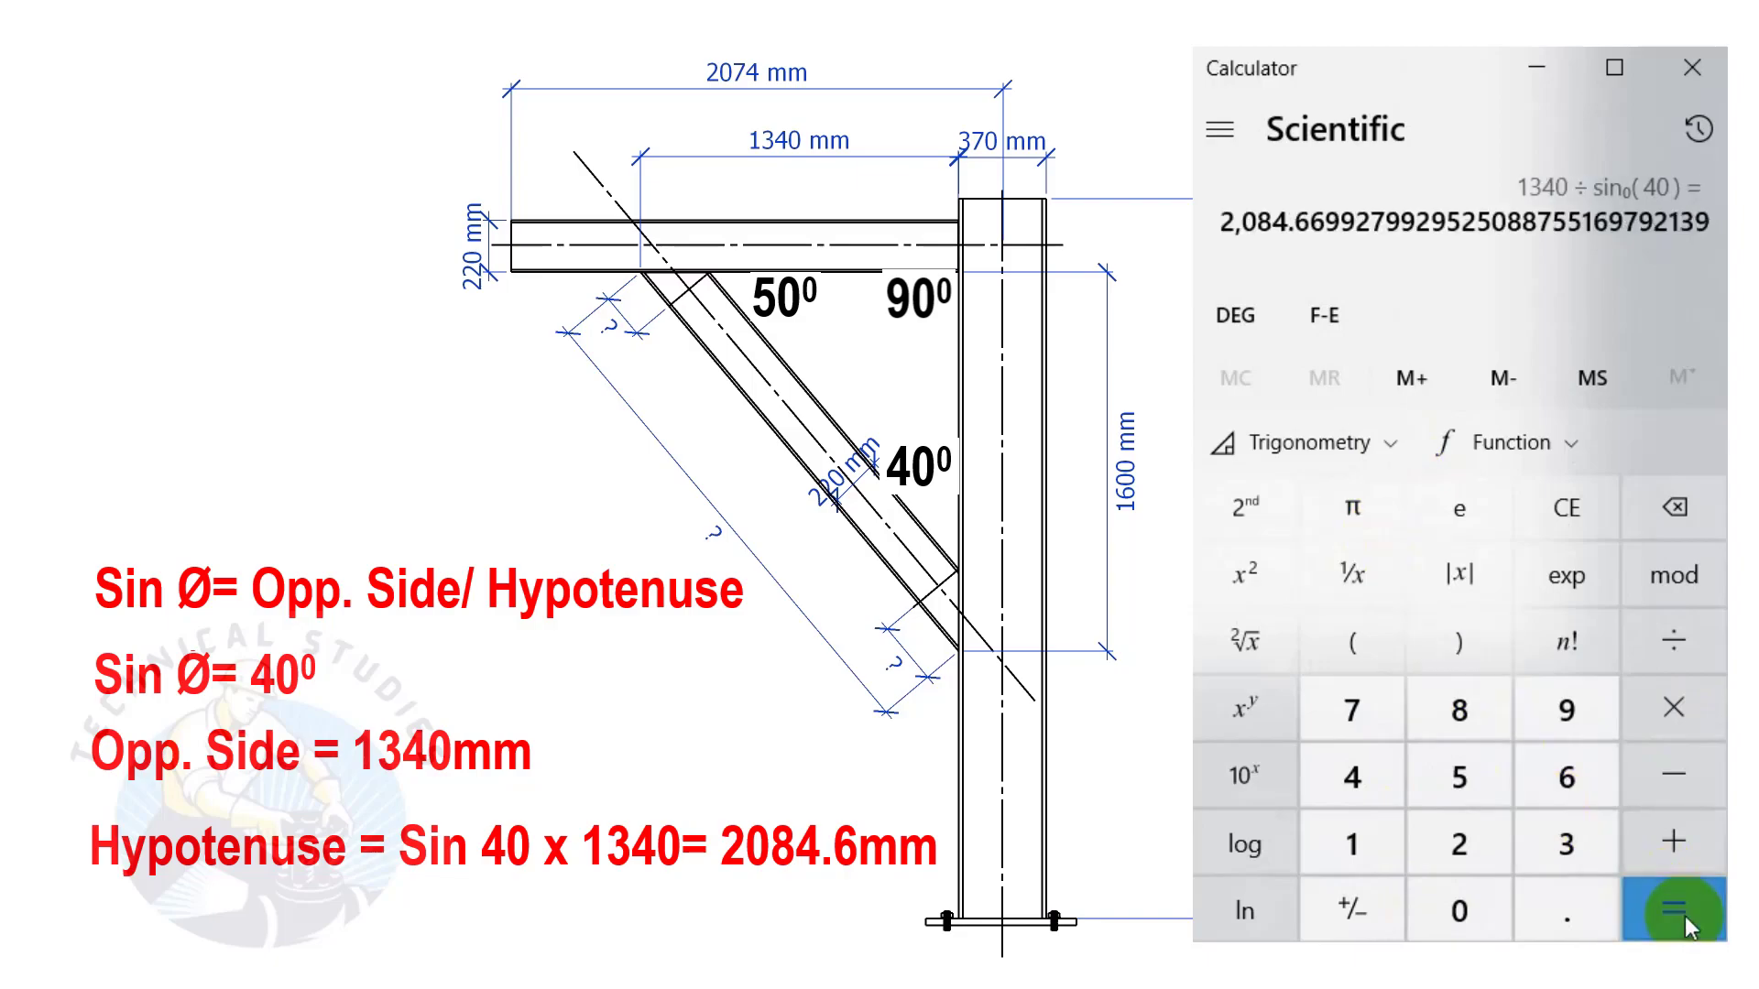
pyautogui.moveTo(1323, 280)
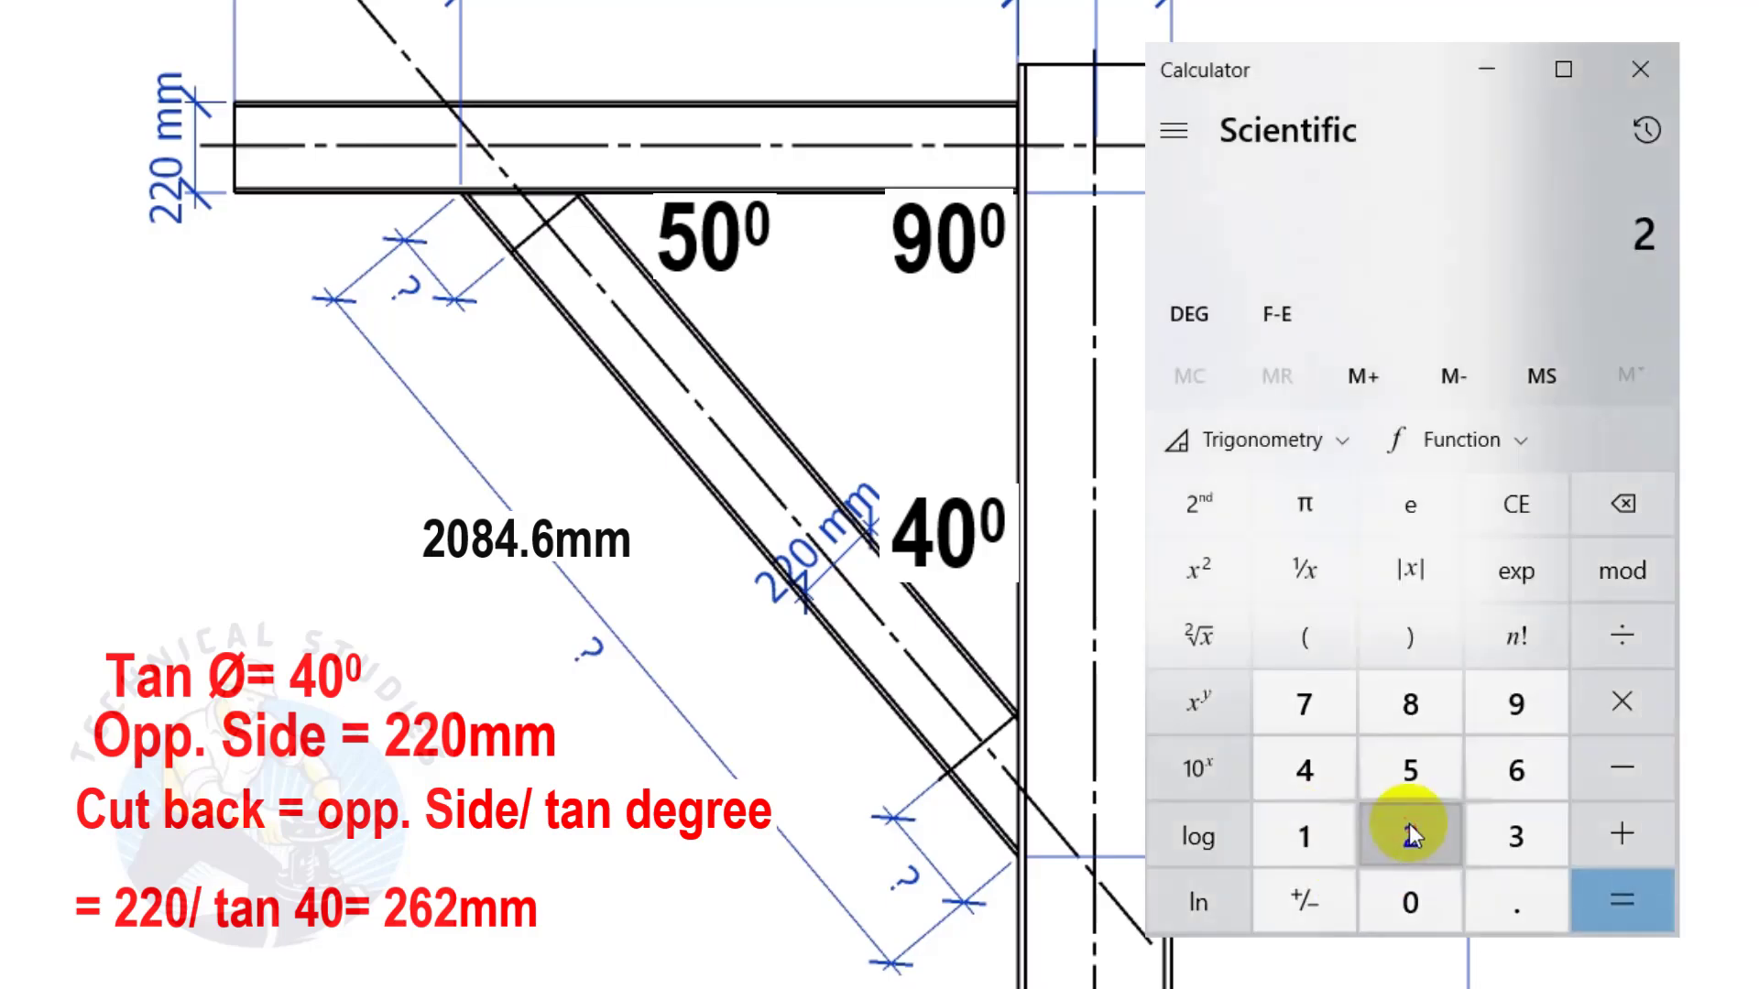
# Evaluate 220 ÷ tan(40) for the first cutback of about 262 mm.
pyautogui.click(1409, 835)
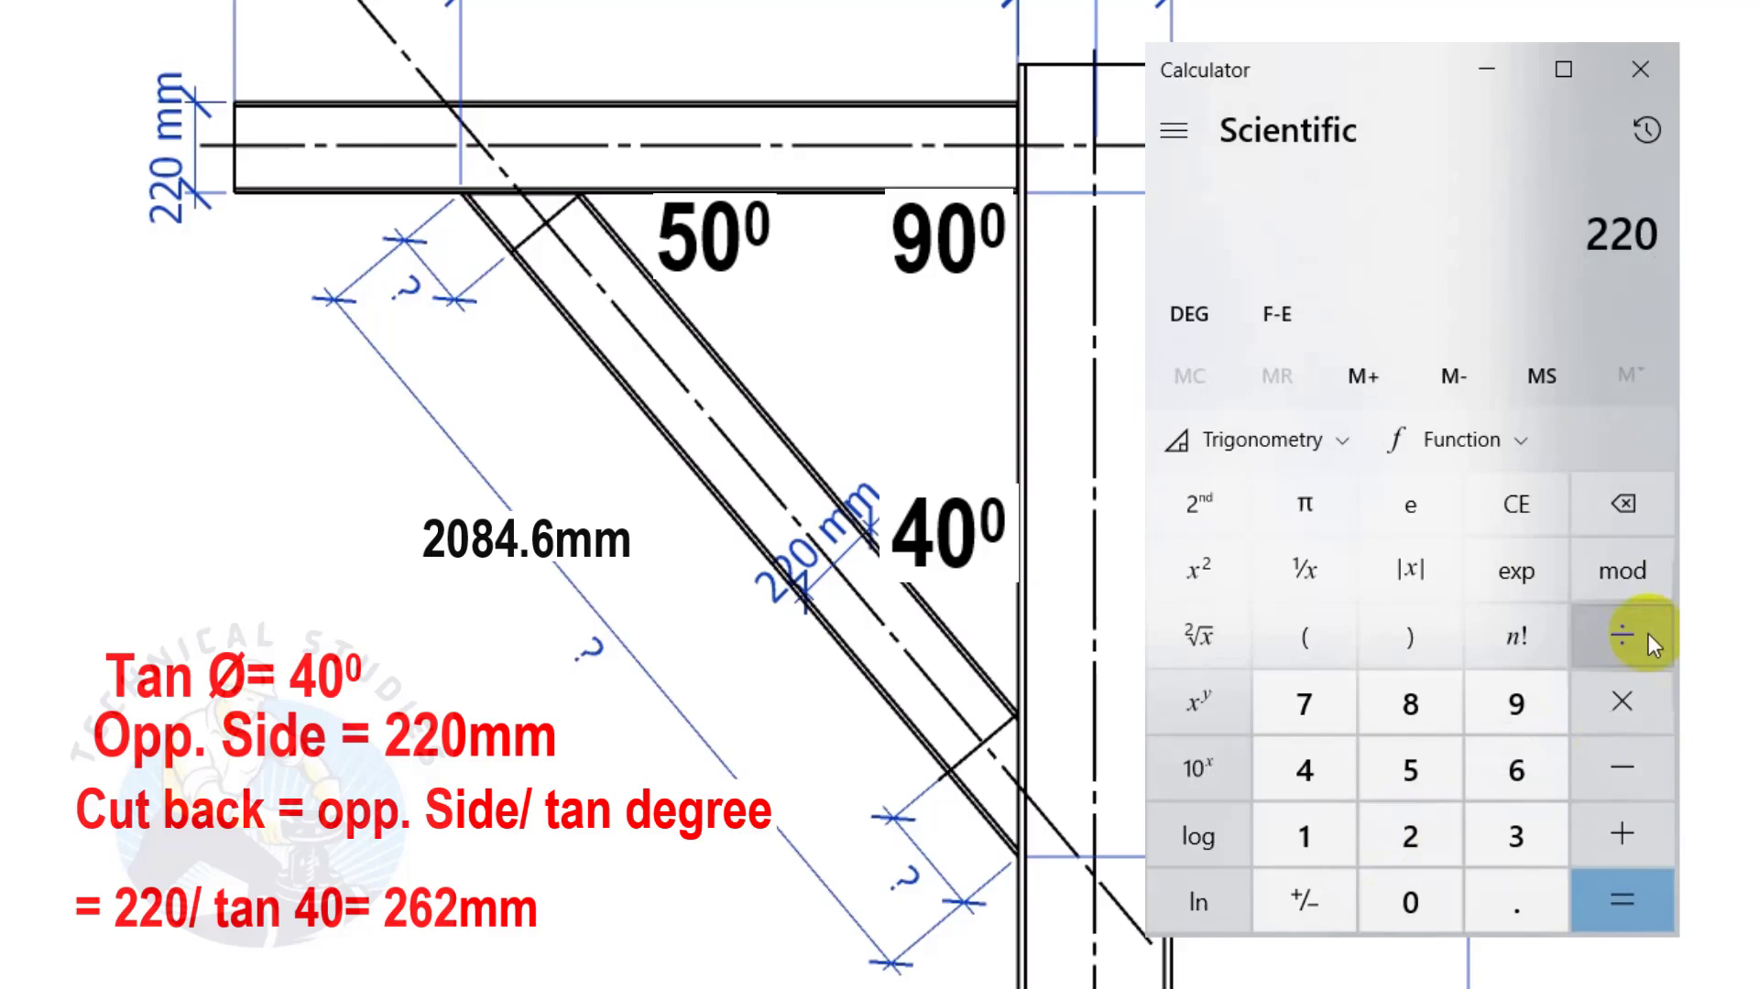
pyautogui.click(1622, 633)
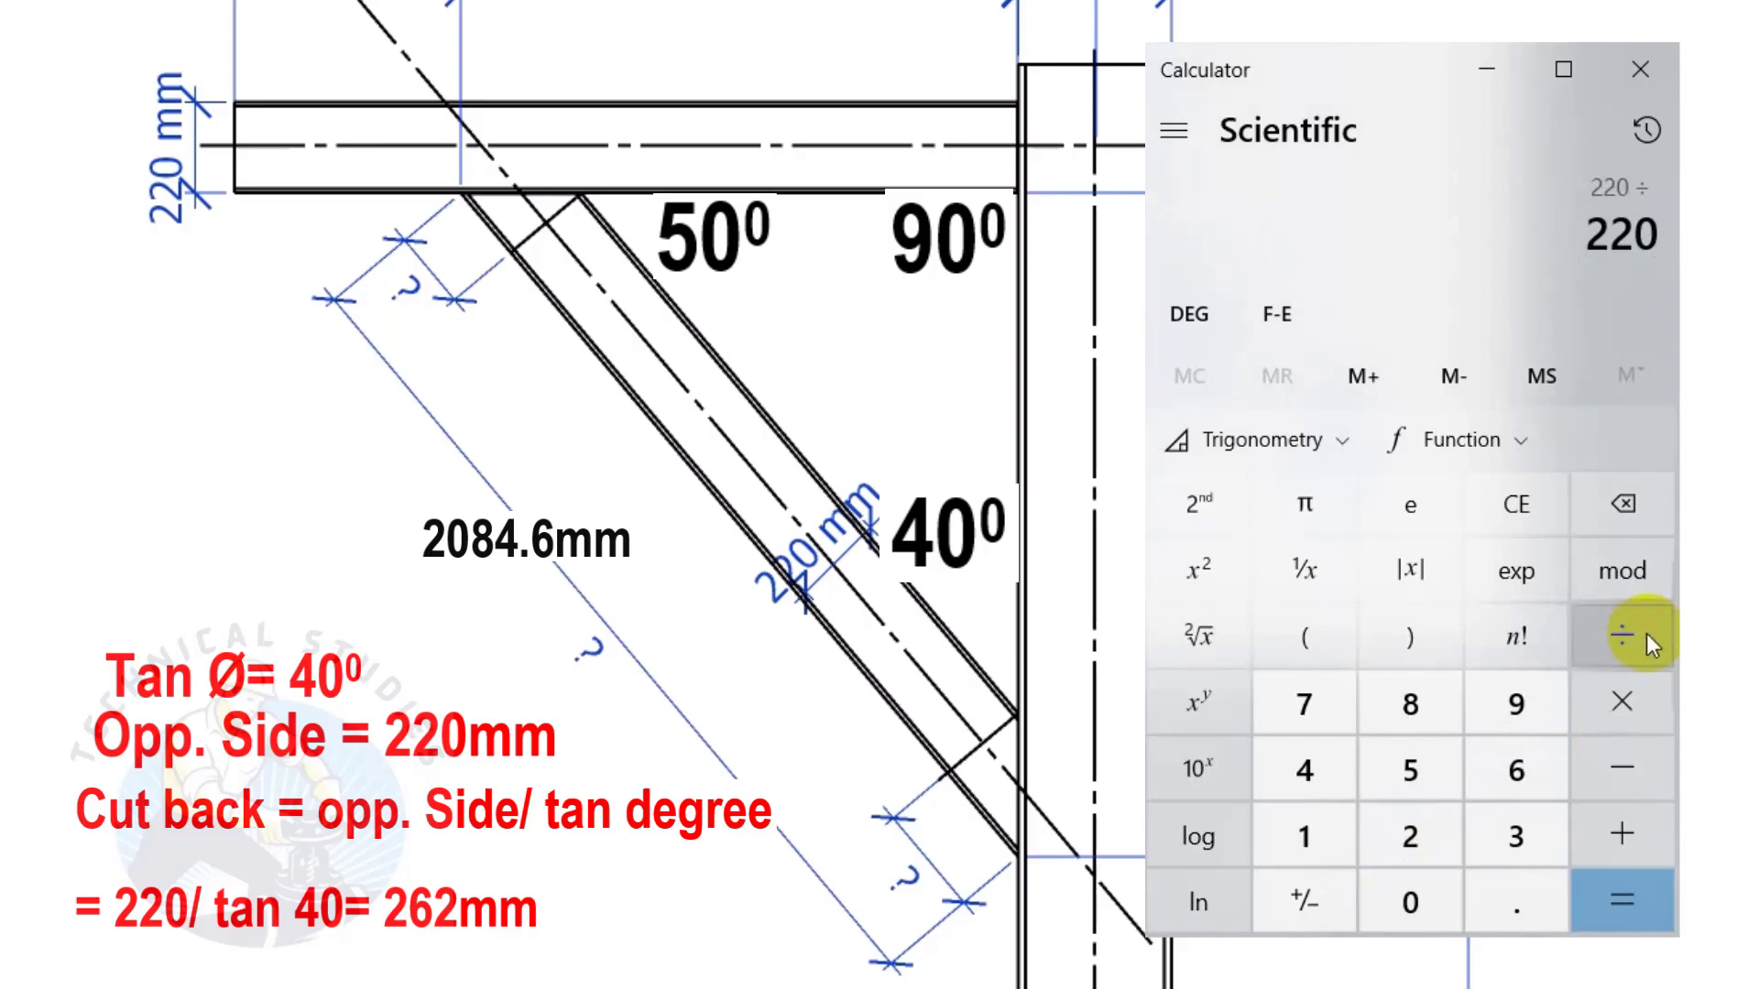
pyautogui.moveTo(1303, 770)
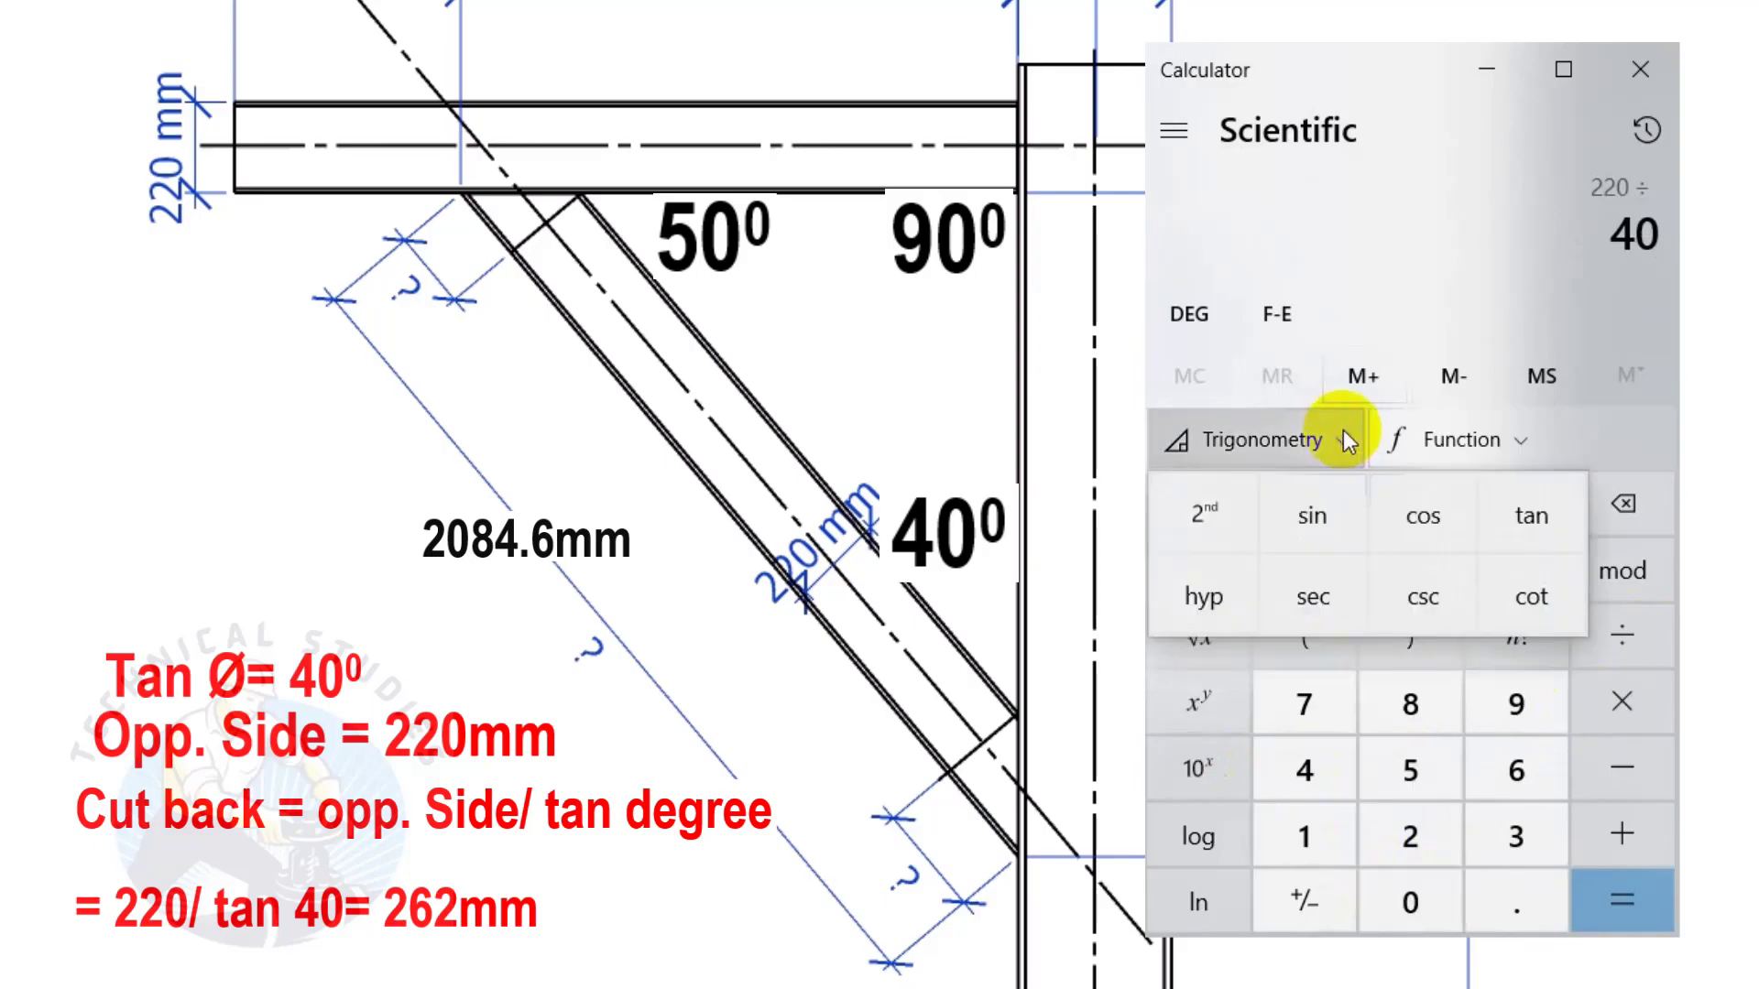
pyautogui.click(1622, 899)
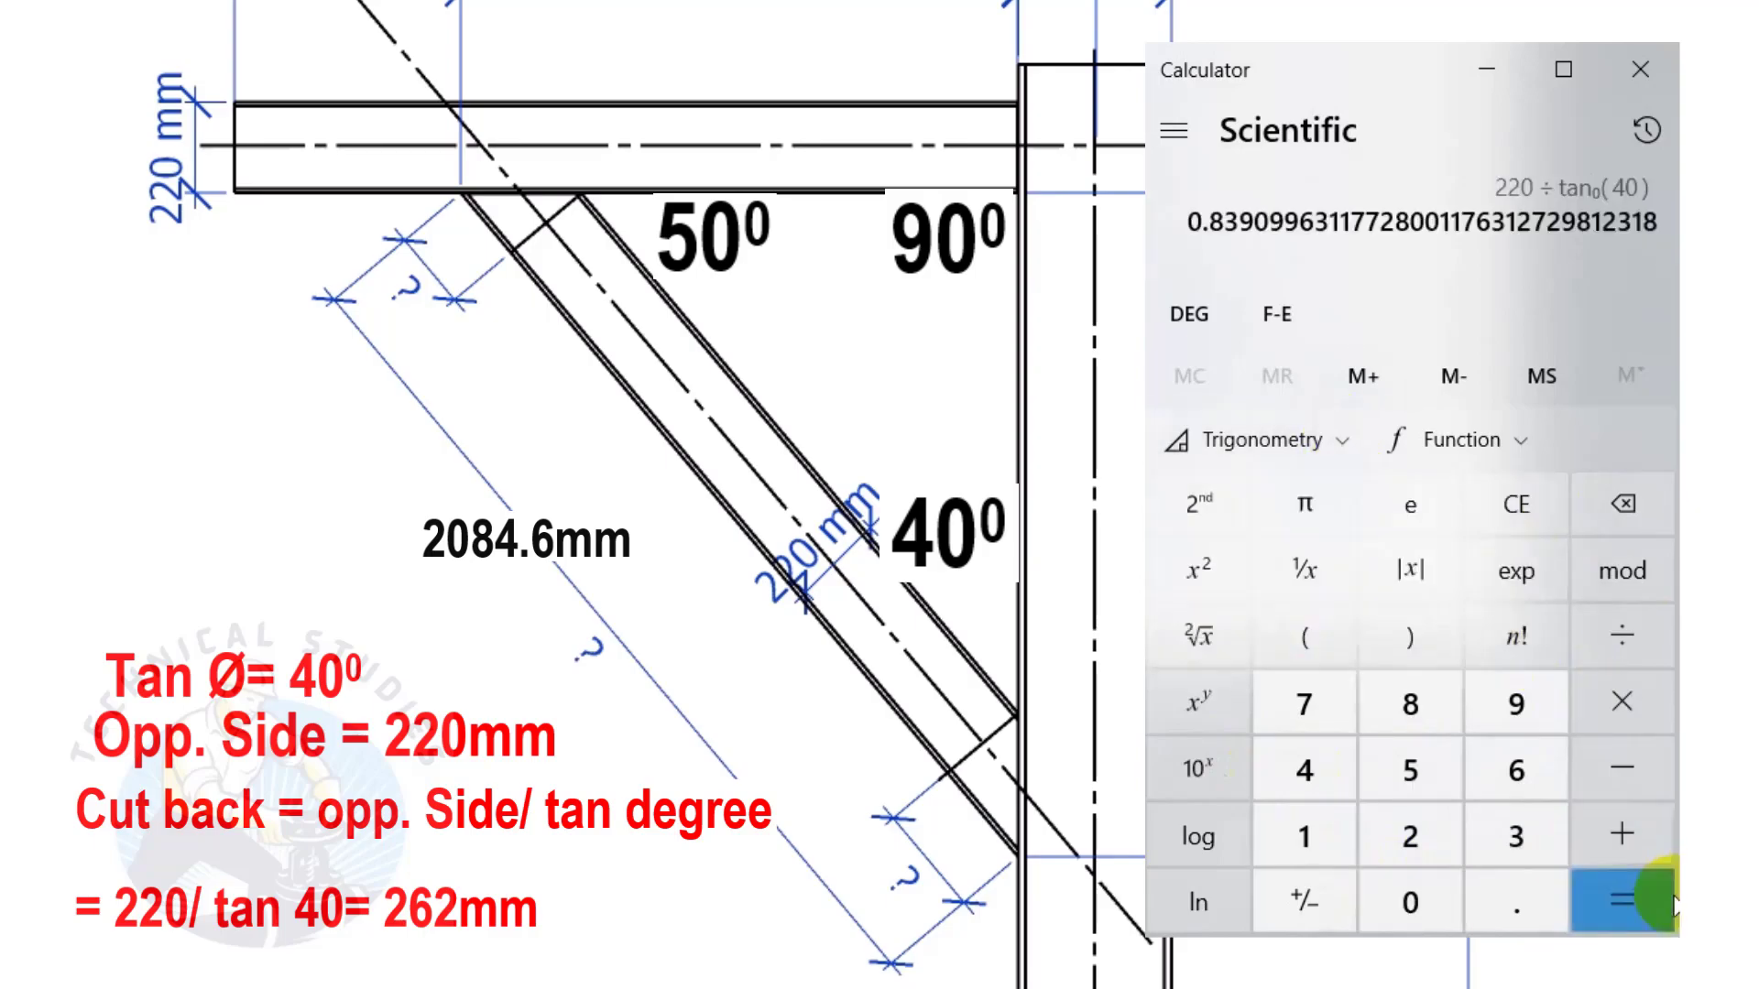
pyautogui.click(1622, 900)
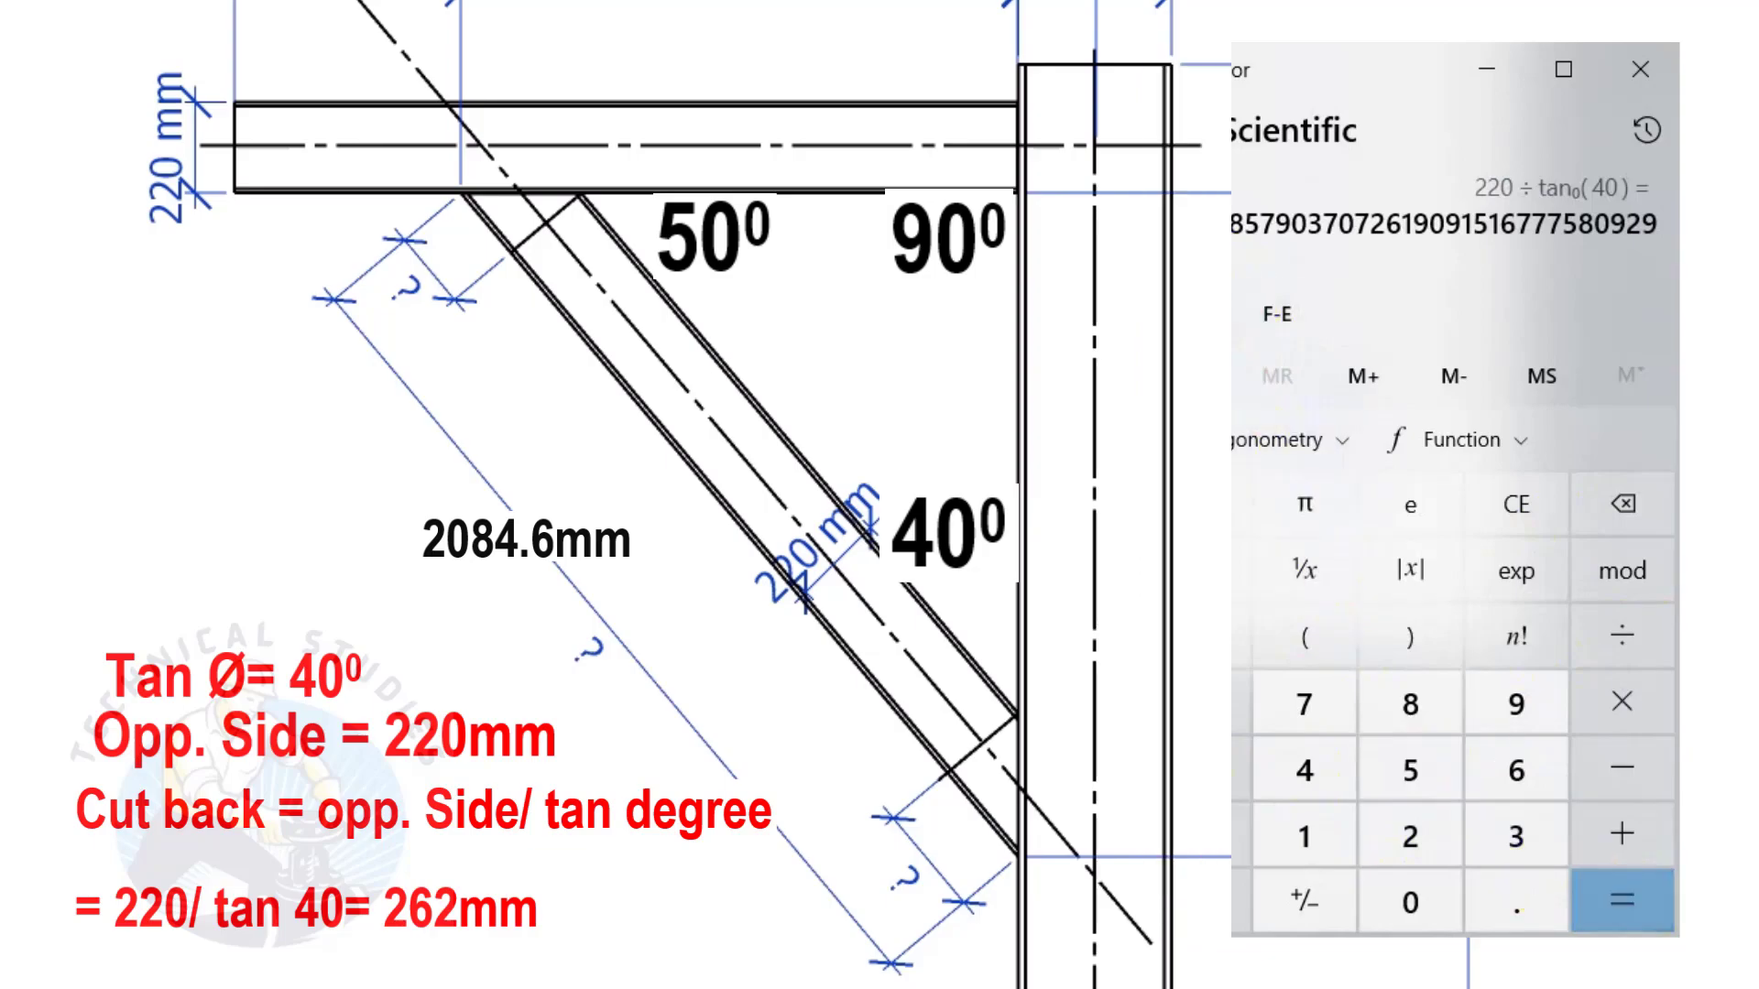
pyautogui.click(1444, 826)
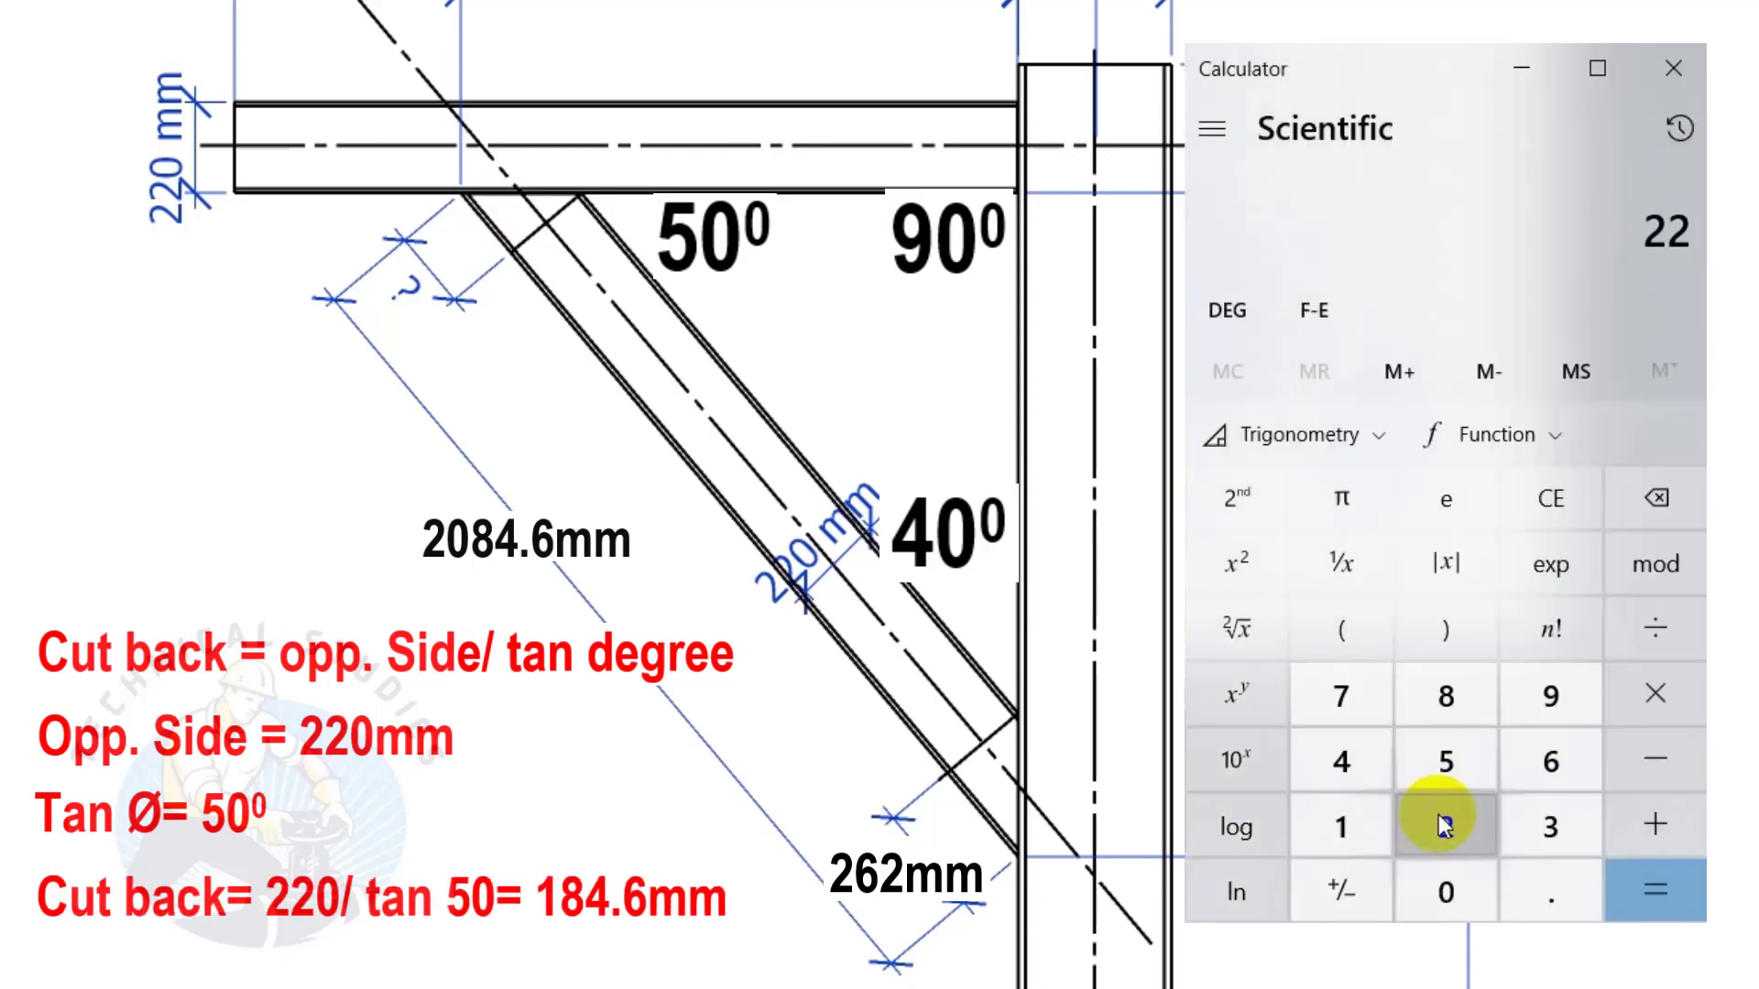
# Evaluate 220 ÷ tan(50) for the 184.6 mm second cutback at the 50° end.
pyautogui.click(1445, 827)
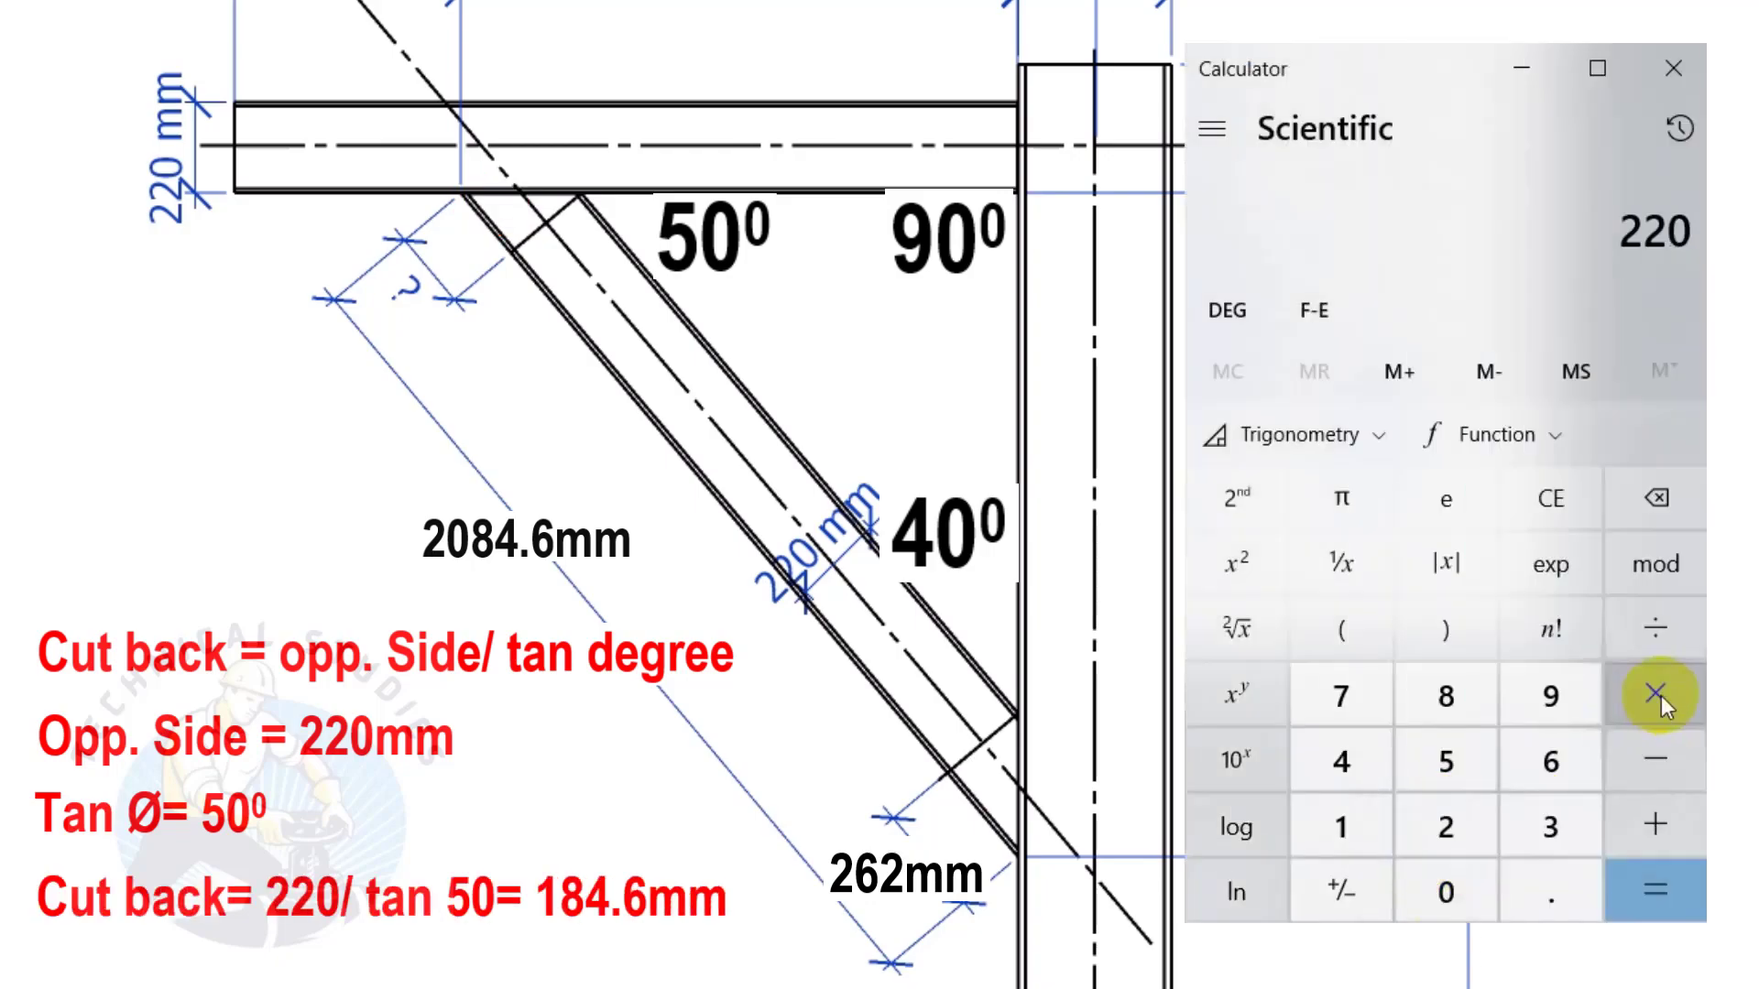
pyautogui.click(1654, 628)
pyautogui.write('50')
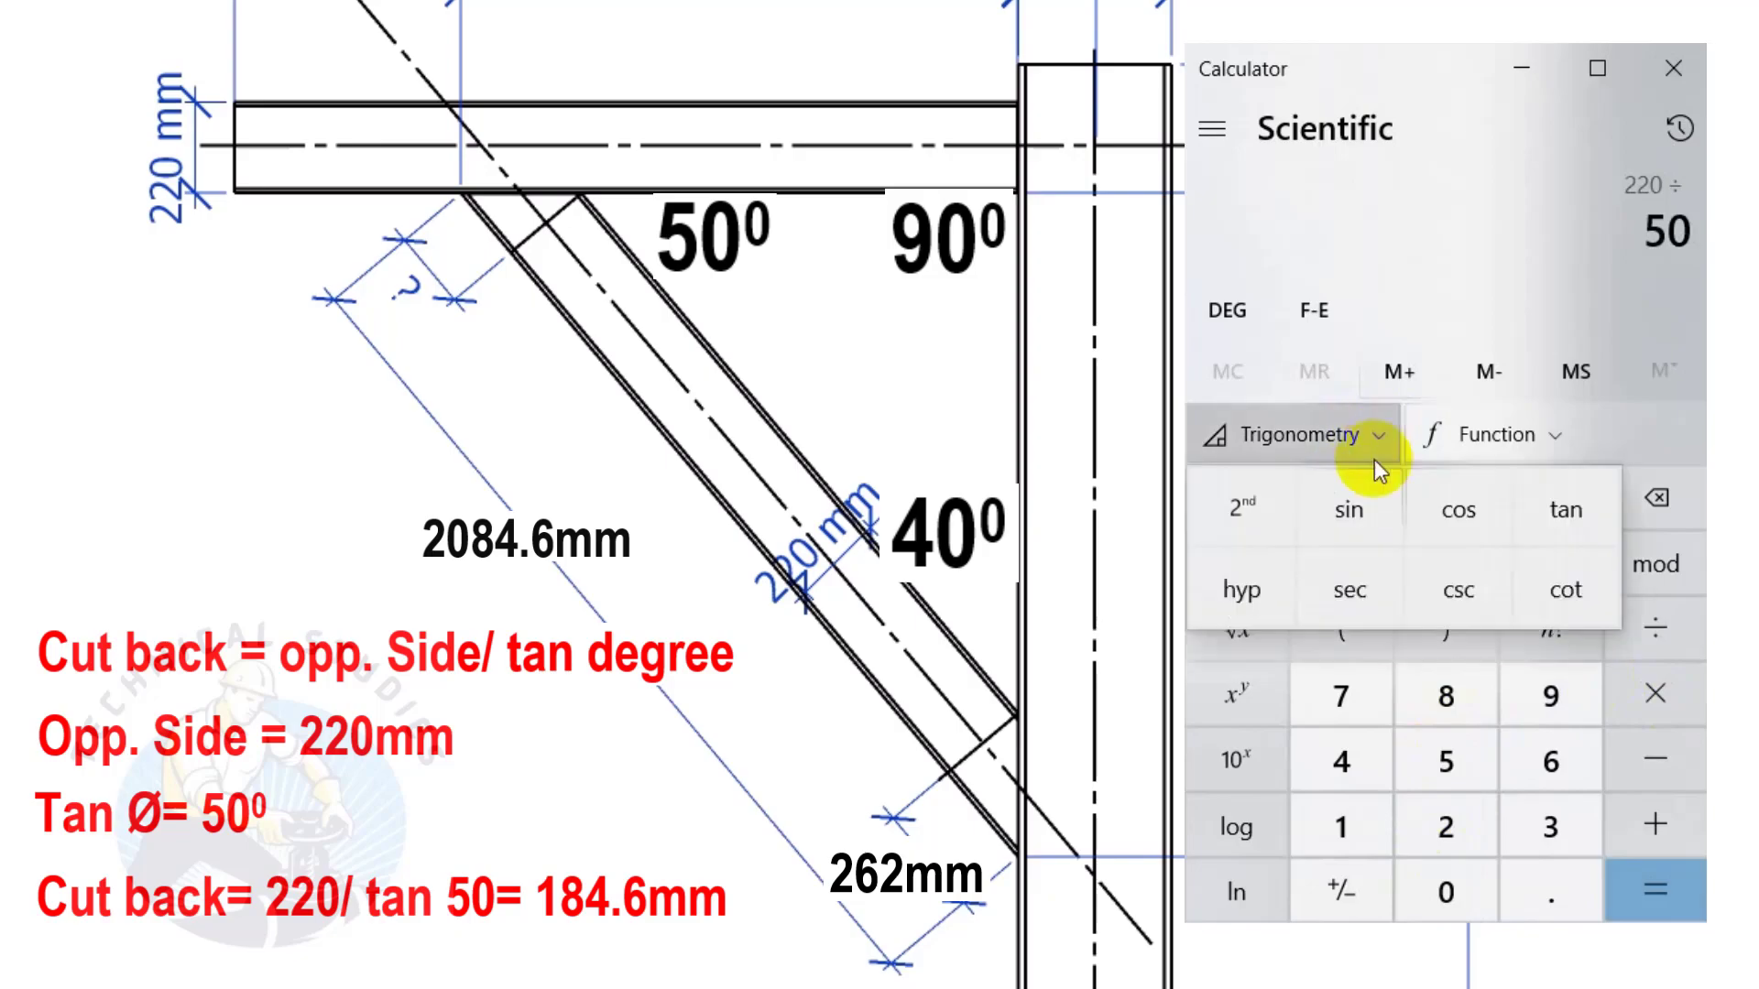
pyautogui.click(1655, 890)
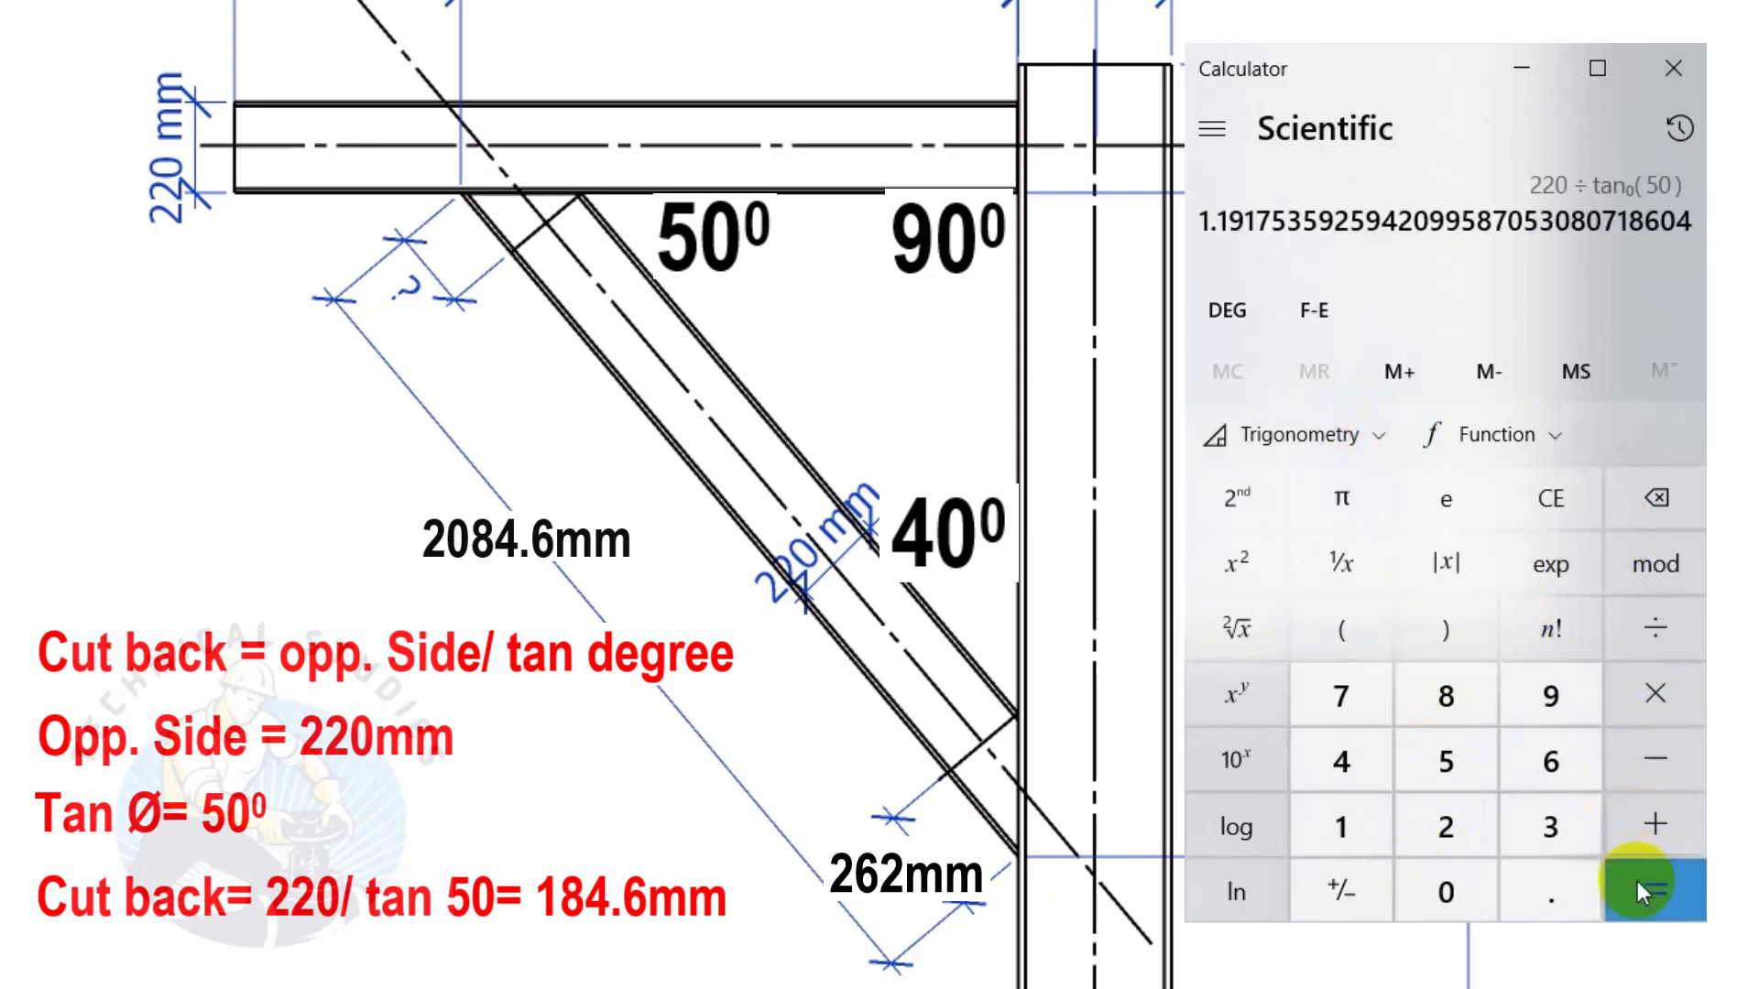
pyautogui.click(1655, 890)
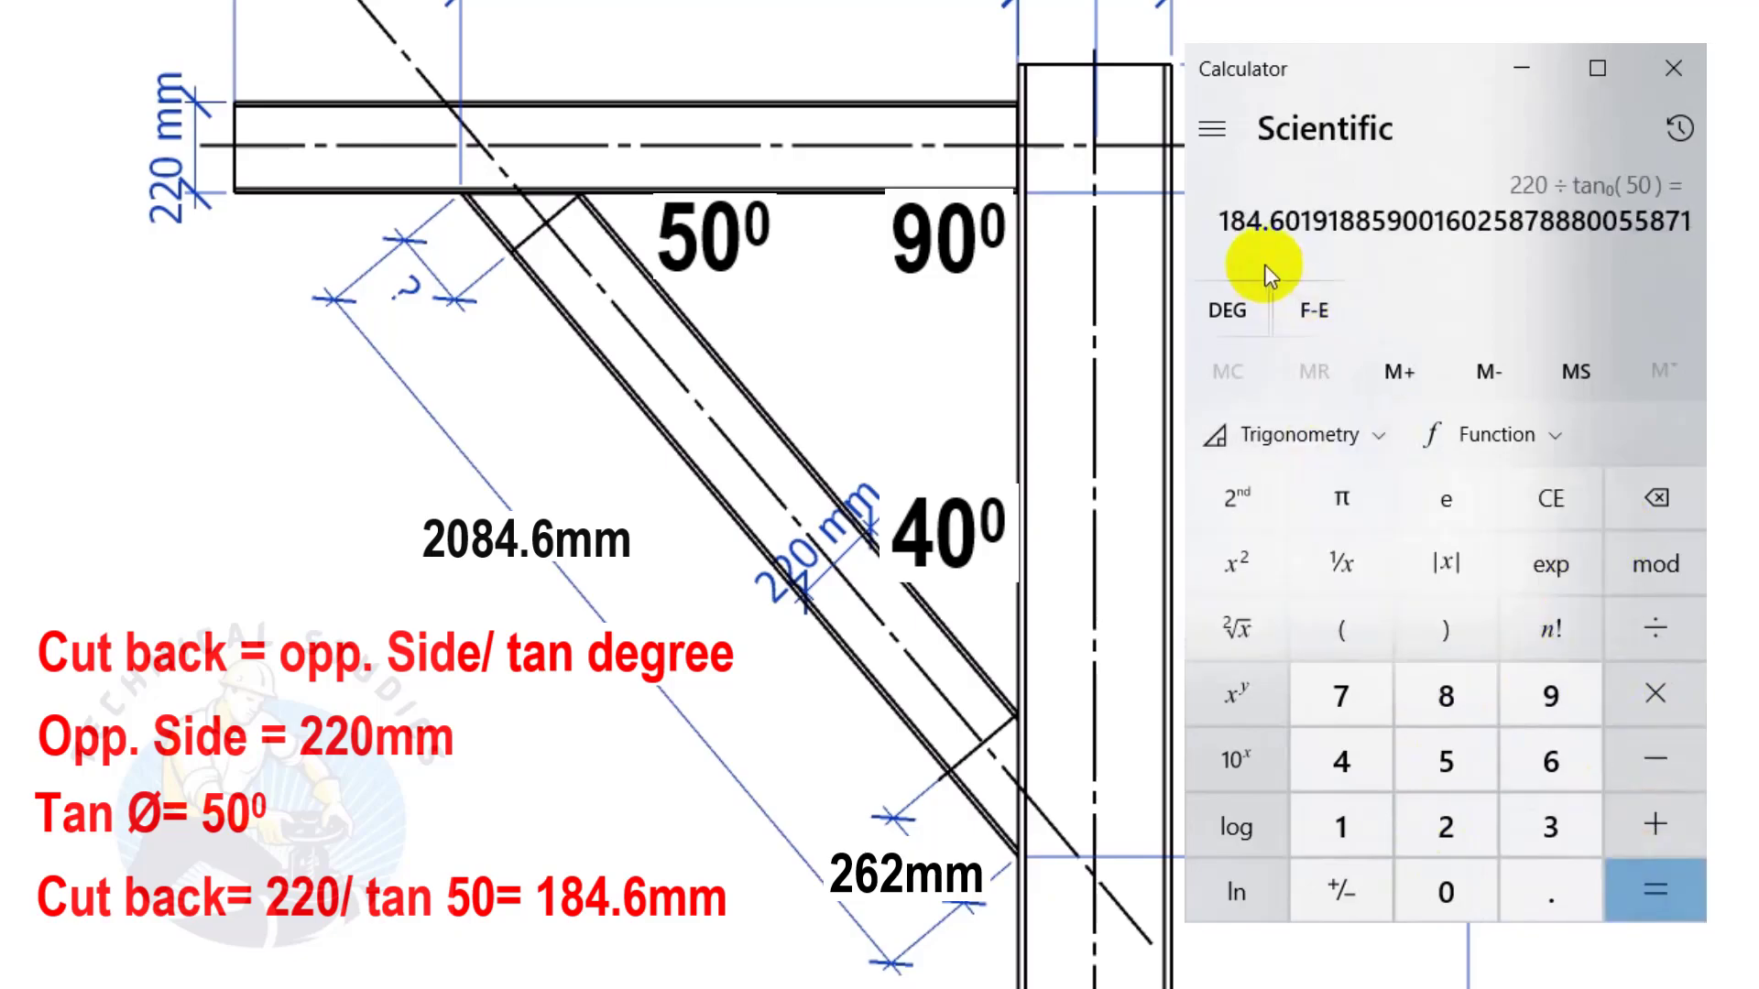
pyautogui.moveTo(1549, 761)
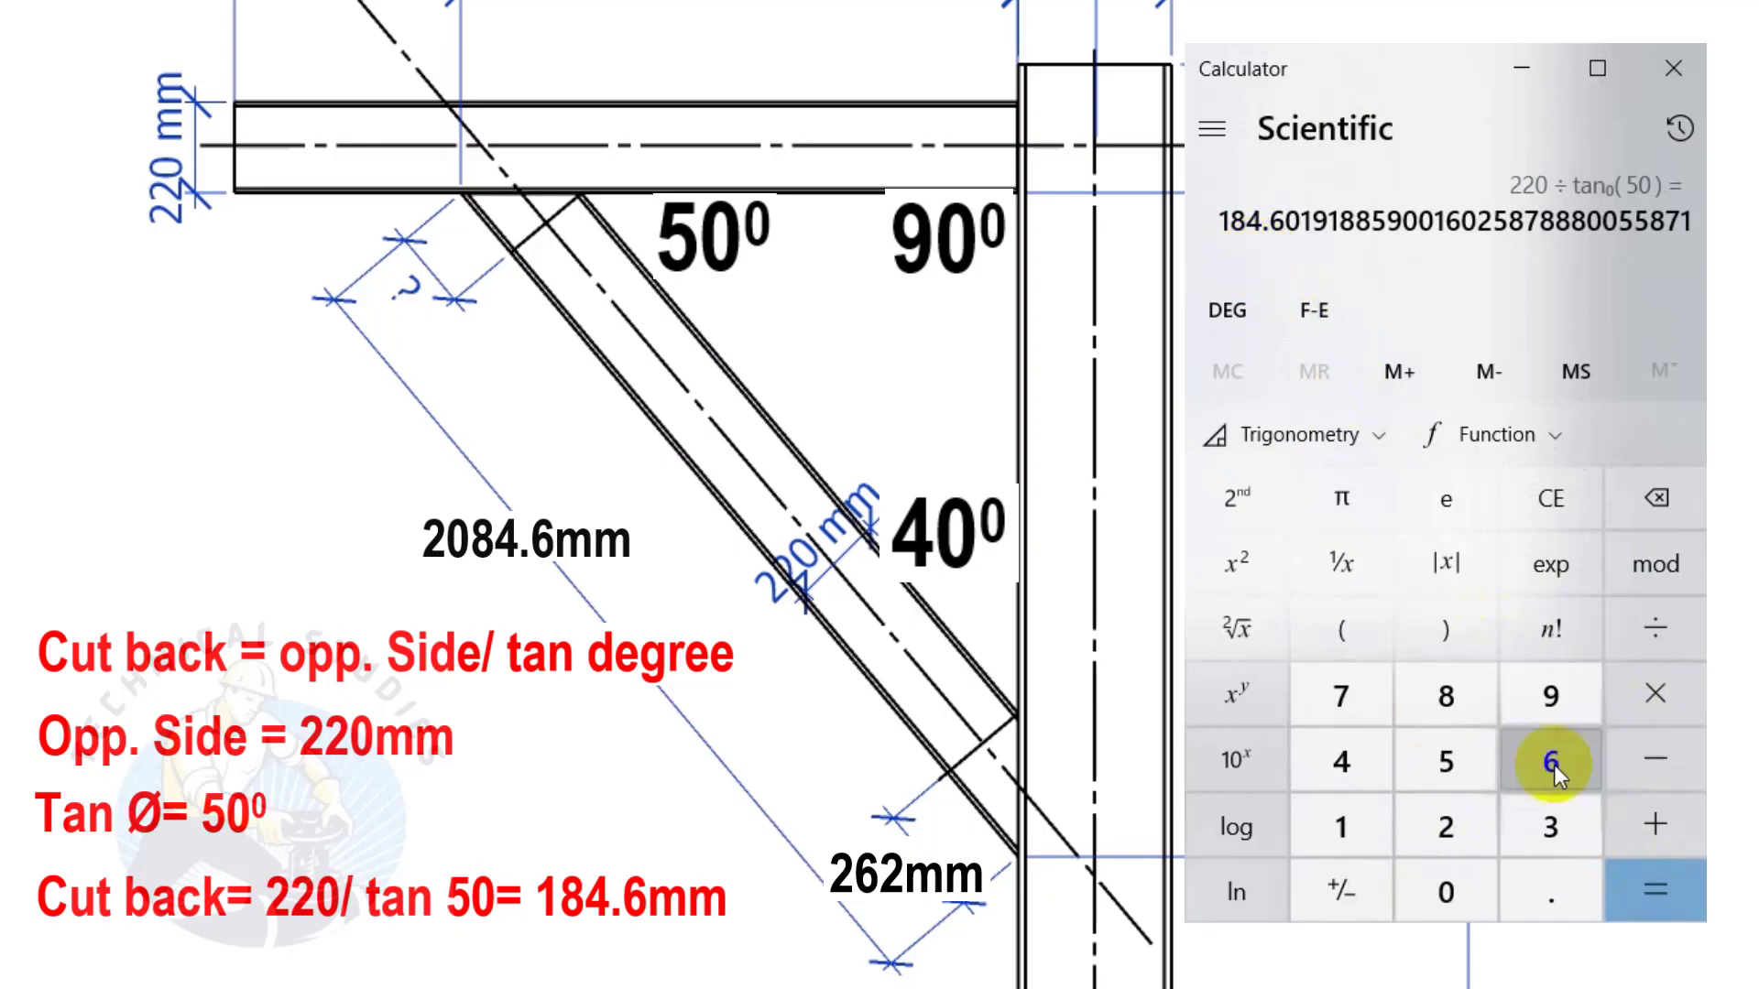